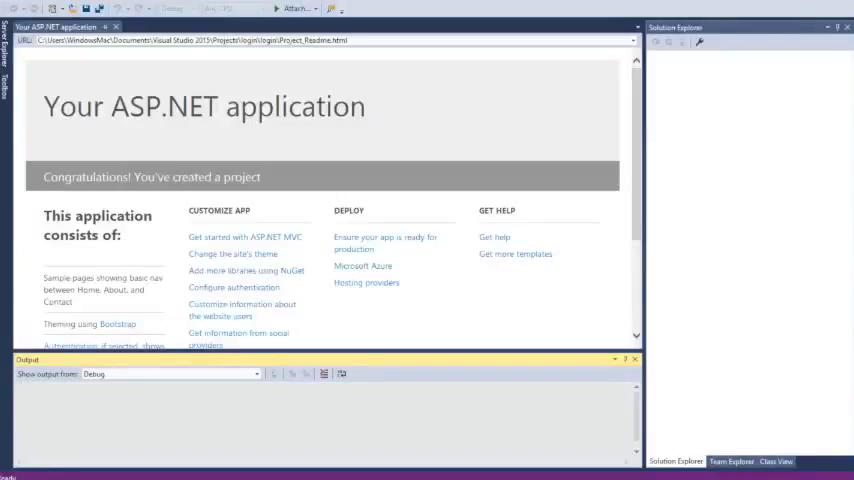
Bring up the File menu to start a new project after closing the earlier one
{"action": "left_click", "coordinate": [14, 8]}
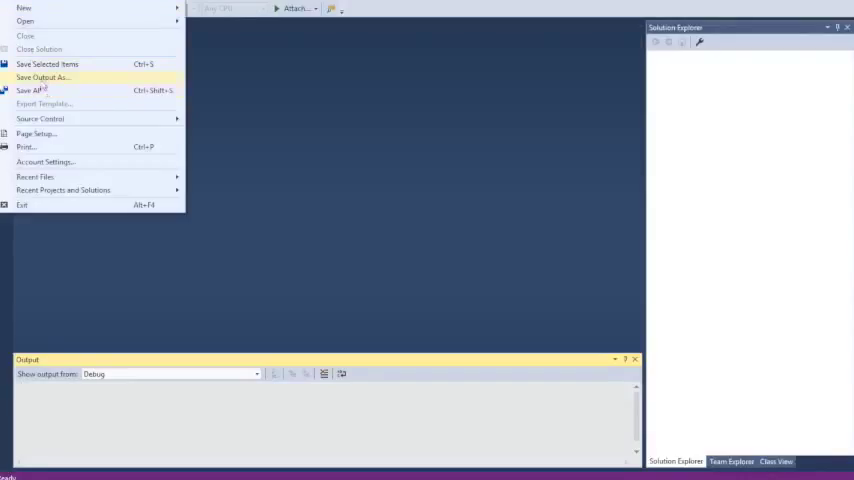
{"action": "mouse_move", "coordinate": [24, 8]}
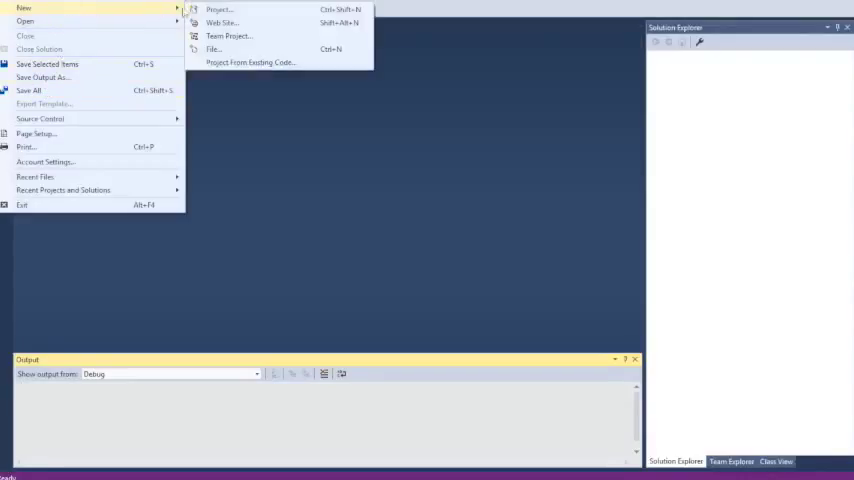
Create a new ASP.NET Web Application named loginMVC and pick the MVC template
{"action": "left_click", "coordinate": [218, 8]}
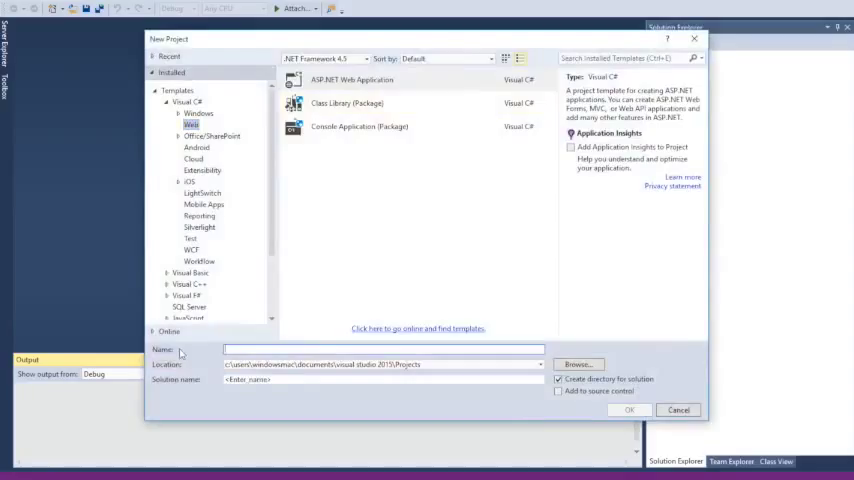
{"action": "type", "text": "a"}
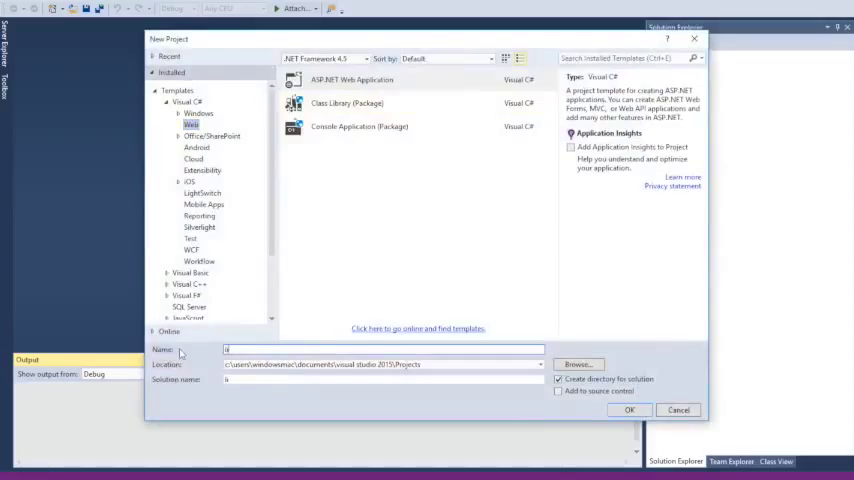
{"action": "type", "text": "login"}
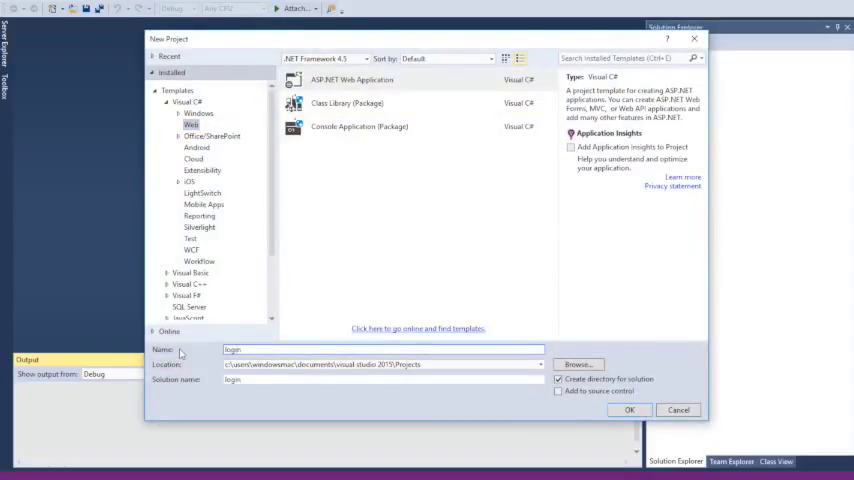
{"action": "type", "text": "MVC"}
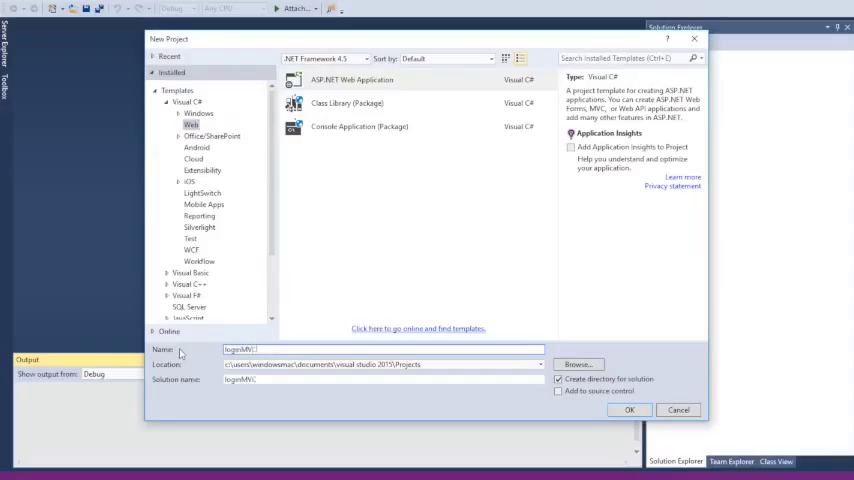
{"action": "type", "text": ".Ar"}
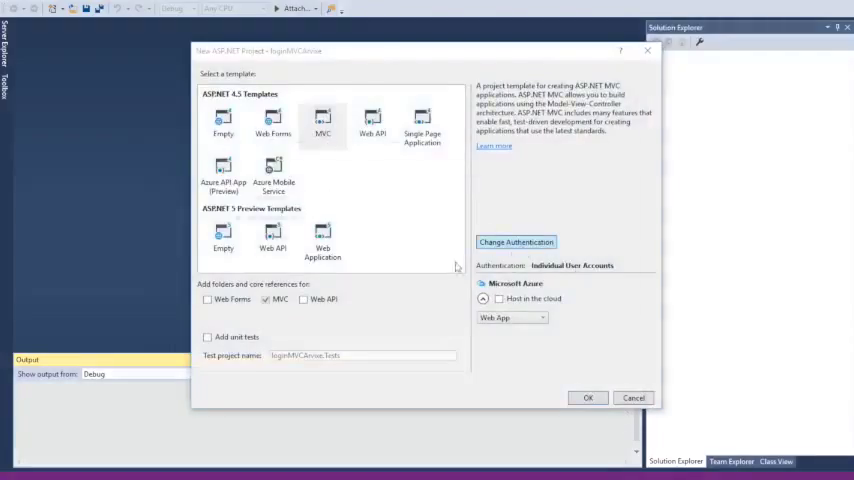
Set the project's authentication to Individual User Accounts and create it
{"action": "left_click", "coordinate": [516, 240]}
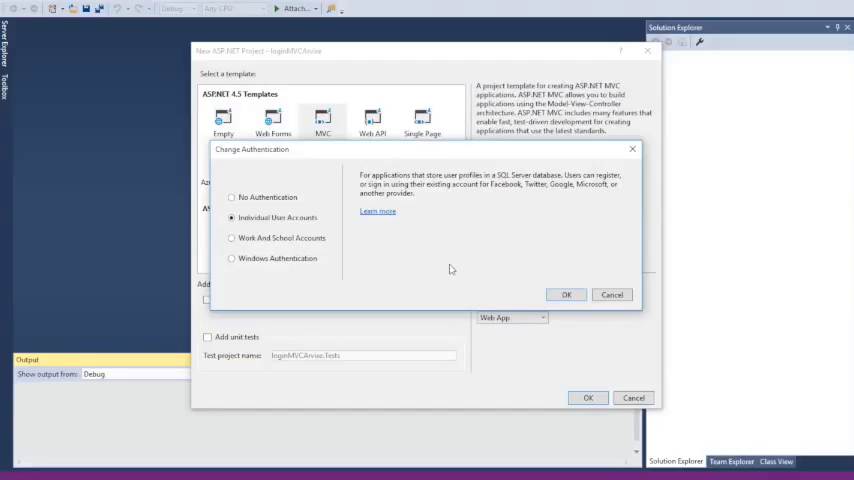
{"action": "left_click", "coordinate": [566, 294]}
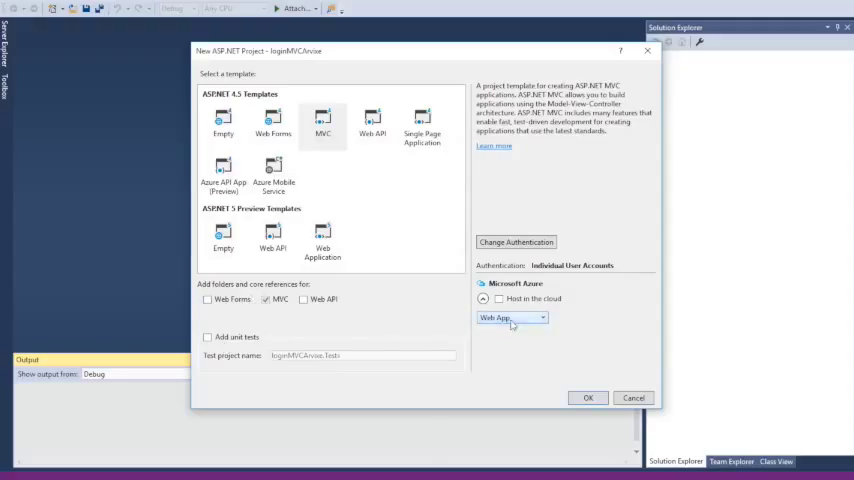
{"action": "mouse_move", "coordinate": [572, 382]}
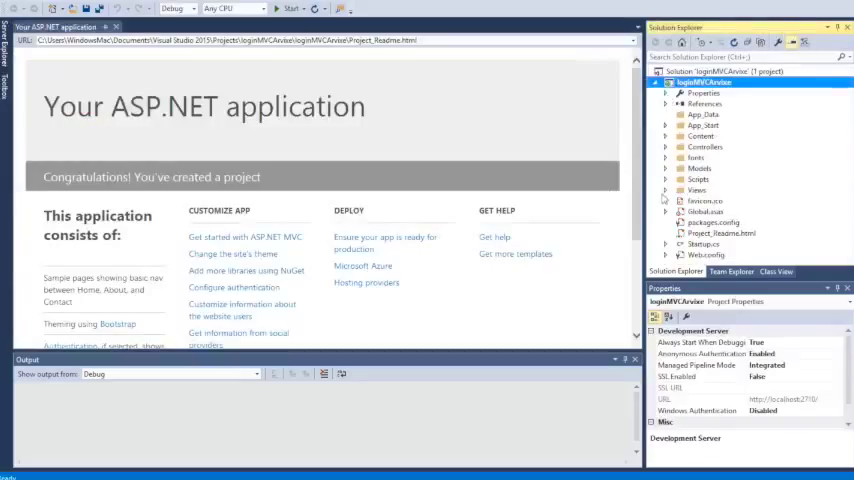
Look through the Views Home, Manage and Shared folders, then view AccountViewModels.cs
{"action": "left_click", "coordinate": [666, 190]}
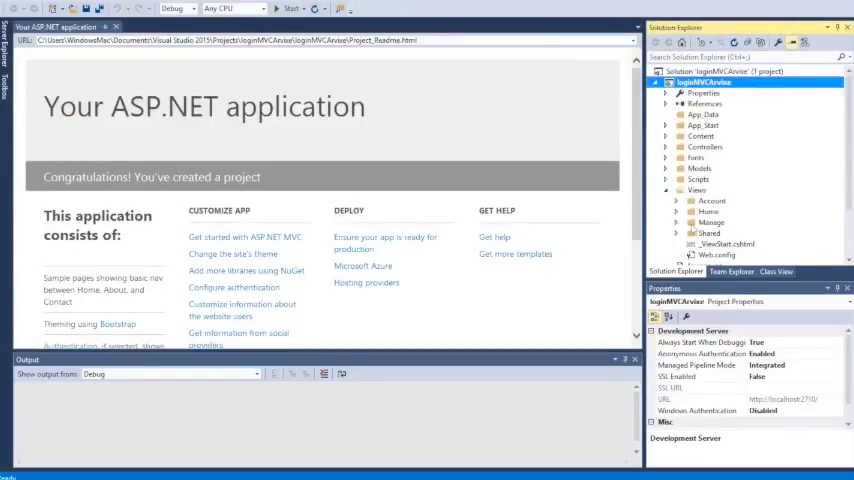
{"action": "left_click", "coordinate": [678, 148]}
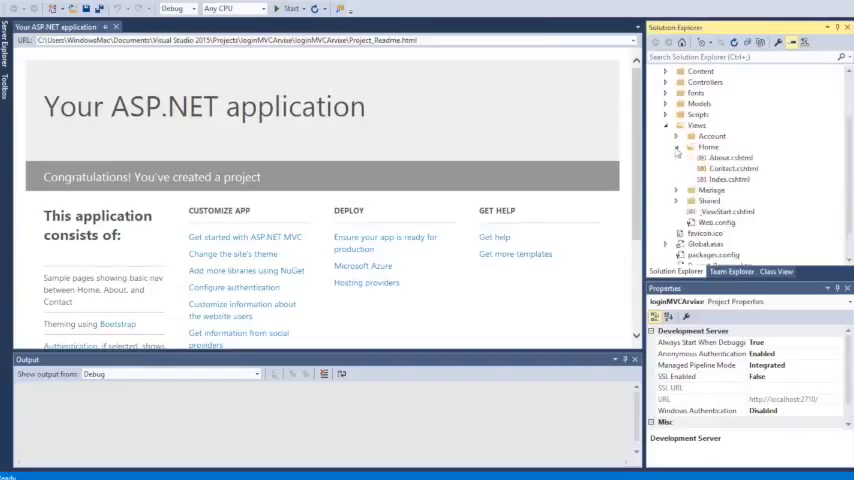
{"action": "left_click", "coordinate": [676, 158]}
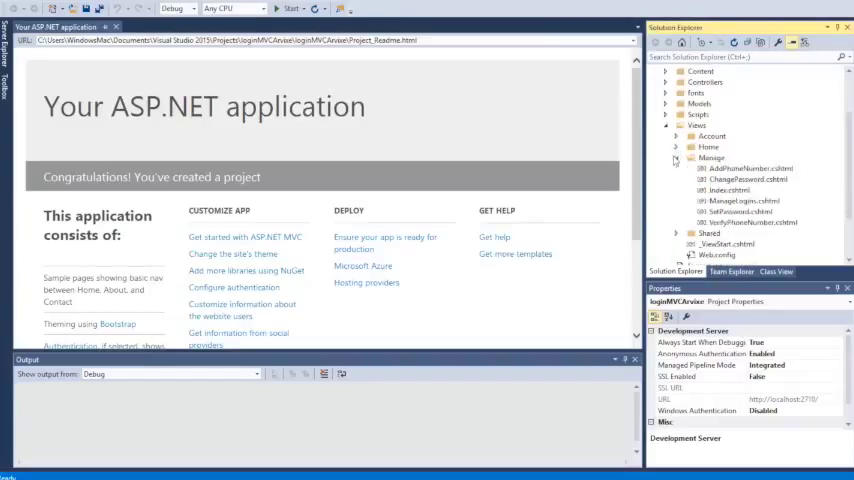
{"action": "left_click", "coordinate": [676, 156]}
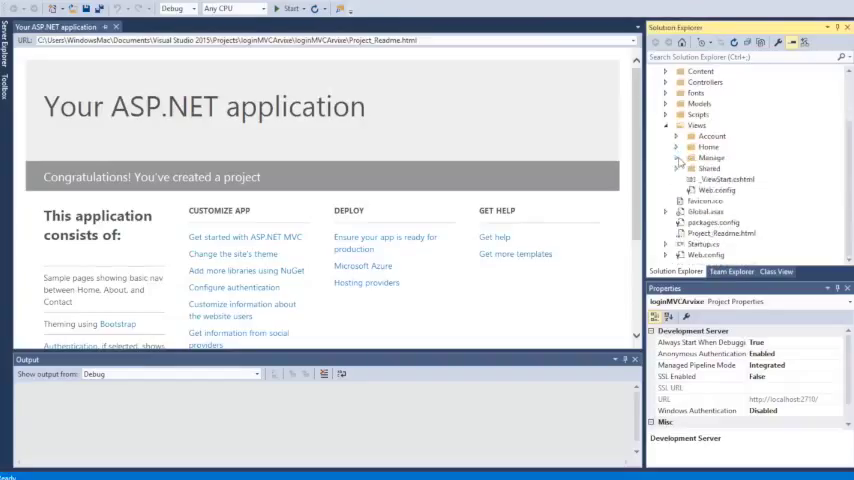
{"action": "left_click", "coordinate": [666, 104]}
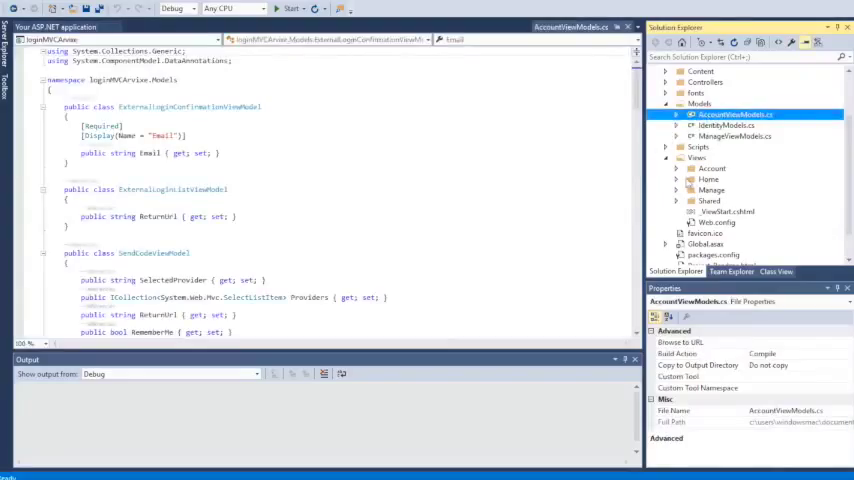
Bring up HomeController.cs to add [Authorize] above the Contact action
{"action": "left_click", "coordinate": [708, 180]}
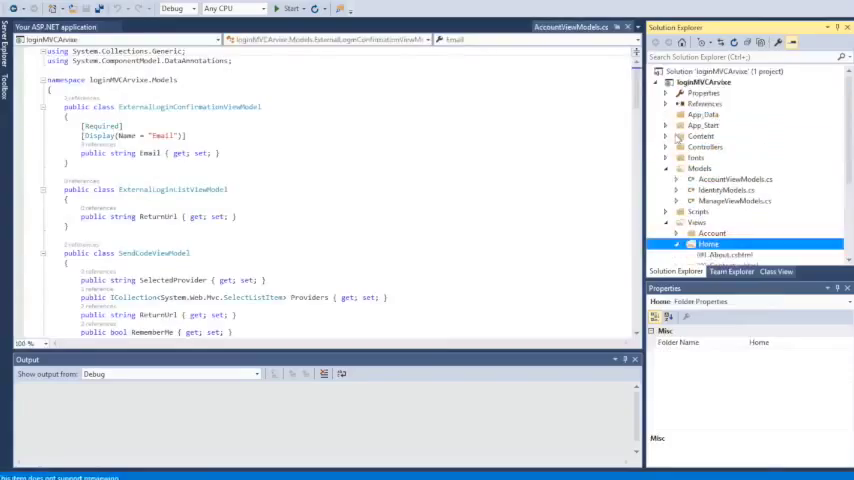
{"action": "left_click", "coordinate": [668, 148]}
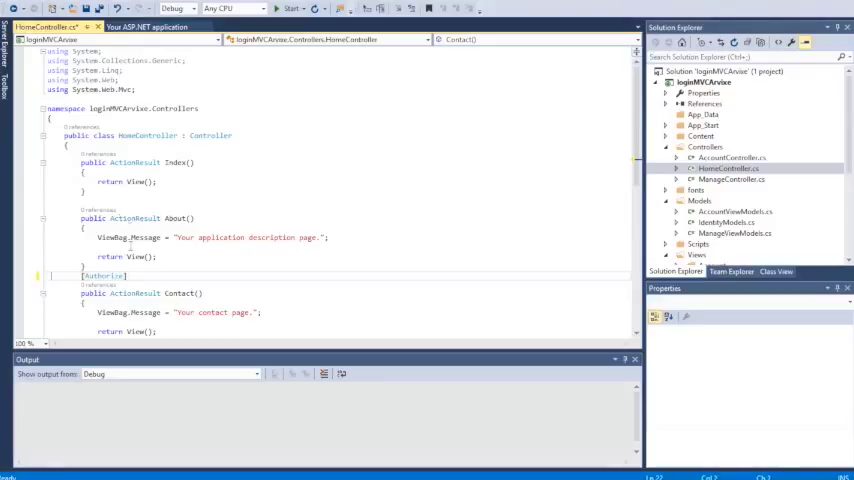
Copy [Authorize] from Contact onto the Index and About actions
{"action": "double_click", "coordinate": [104, 276]}
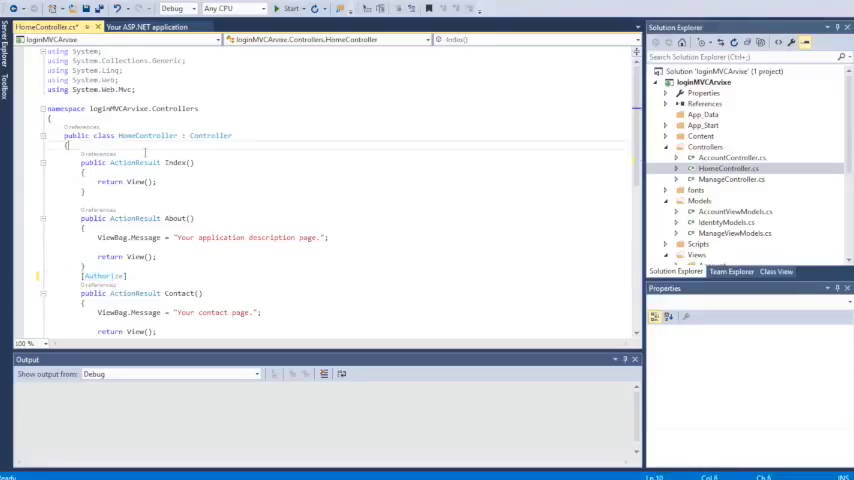
{"action": "mouse_move", "coordinate": [140, 162]}
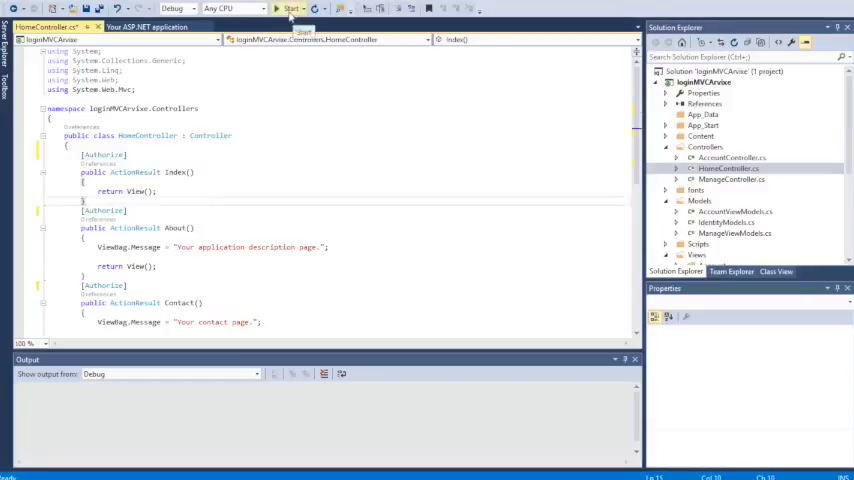
Build and run loginMVC with debugging, landing on the Register page
{"action": "left_click", "coordinate": [290, 8]}
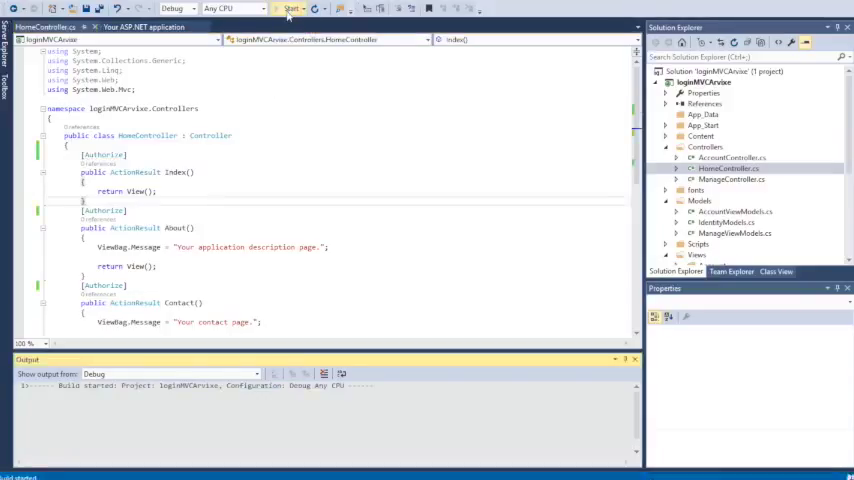
{"action": "left_click", "coordinate": [292, 8]}
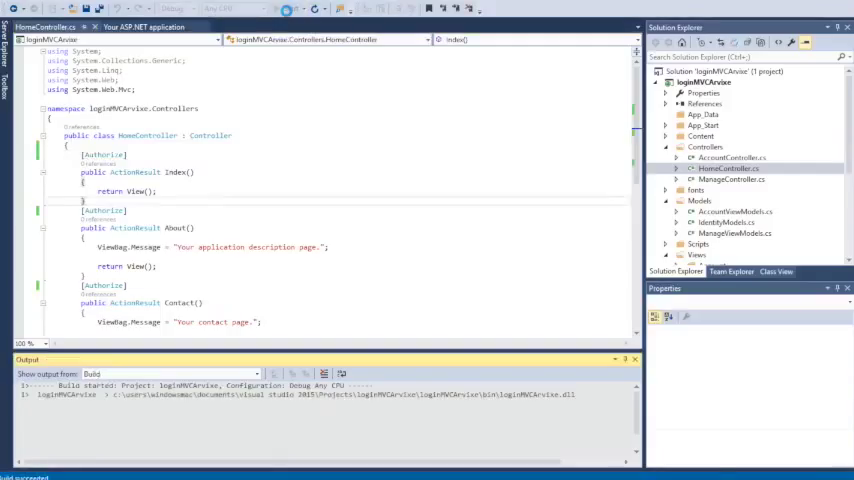
{"action": "left_click", "coordinate": [288, 8]}
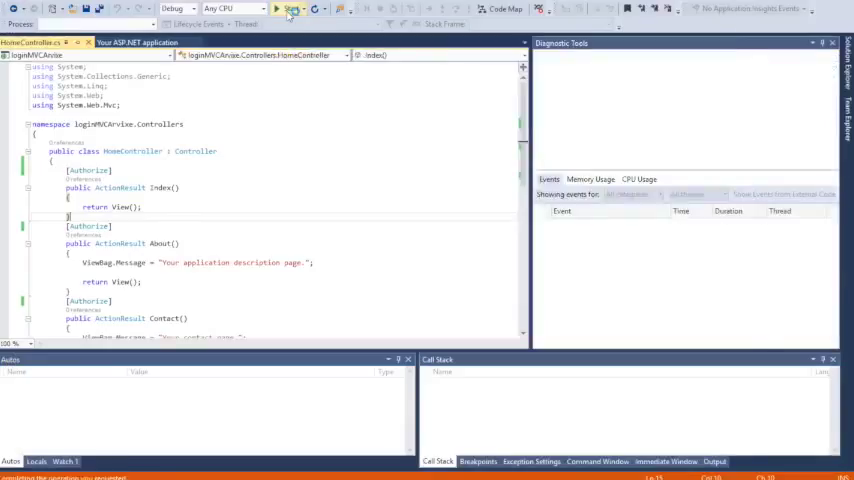
{"action": "left_click", "coordinate": [288, 8]}
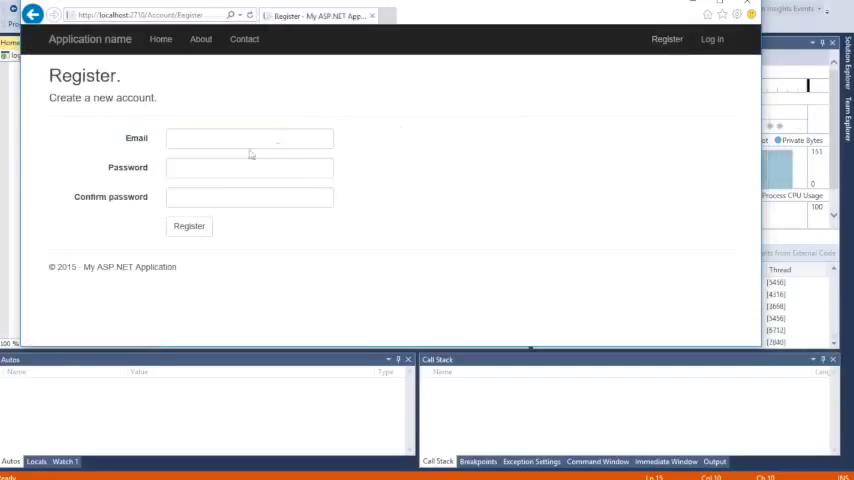
Register a new account with a Roda Gmail address and matching passwords
{"action": "left_click", "coordinate": [248, 138]}
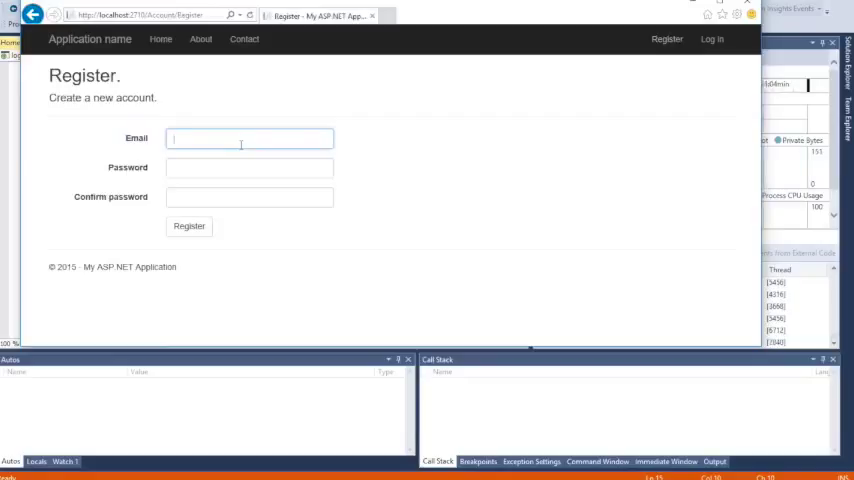
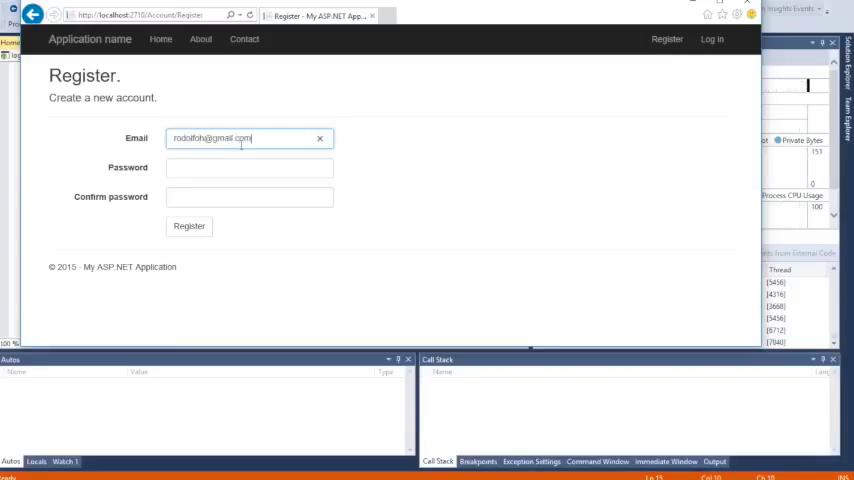
{"action": "left_click", "coordinate": [248, 168]}
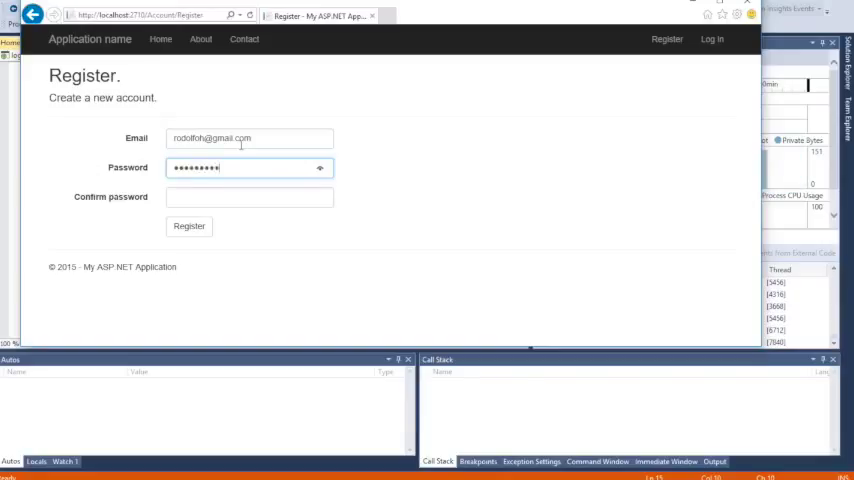
{"action": "left_click", "coordinate": [248, 196]}
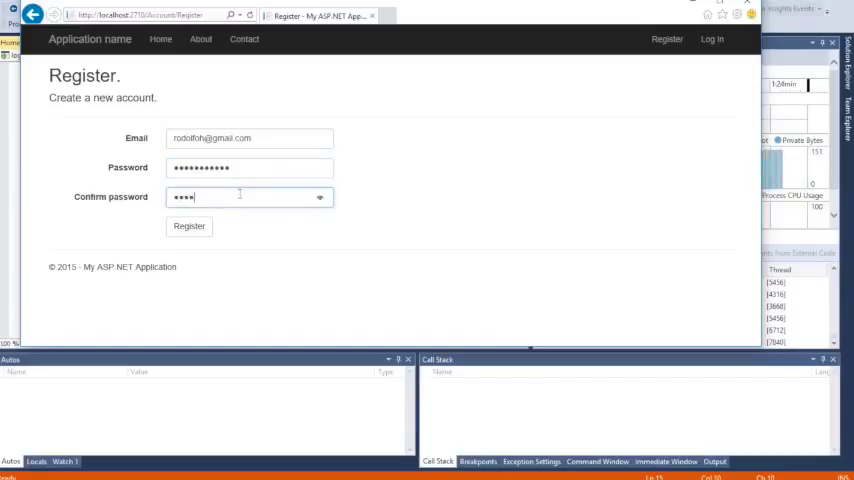
{"action": "type", "text": "•••••"}
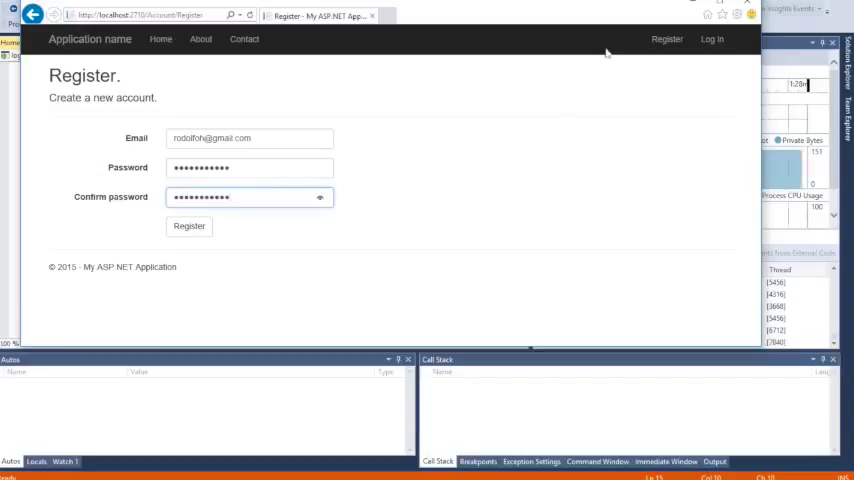
{"action": "left_click", "coordinate": [188, 224]}
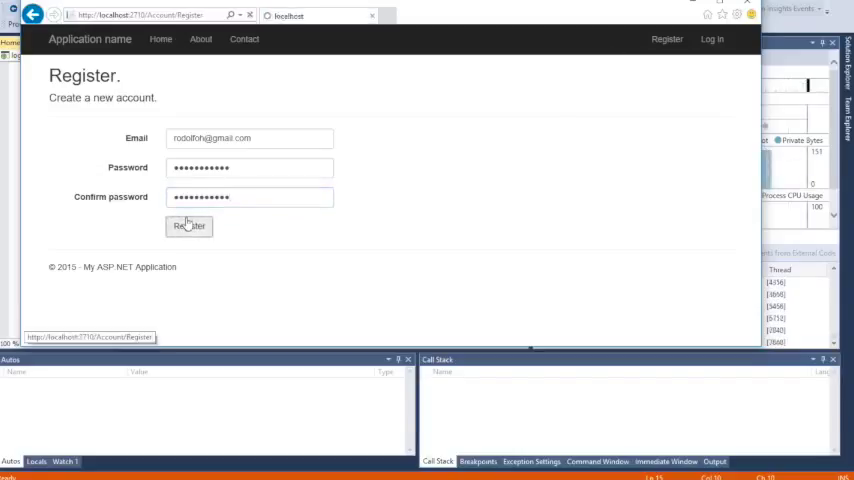
{"action": "left_click", "coordinate": [188, 226]}
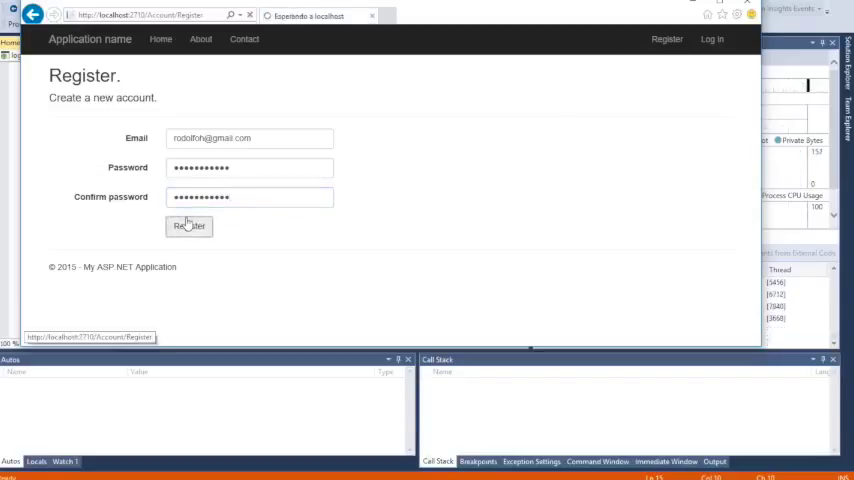
{"action": "mouse_move", "coordinate": [576, 234]}
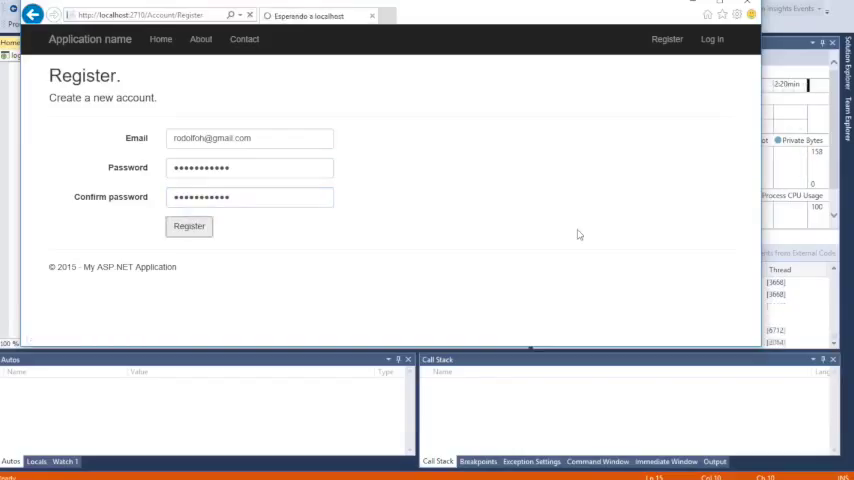
As the signed-in user visit the protected About and Contact pages, then return Home
{"action": "left_click", "coordinate": [188, 226]}
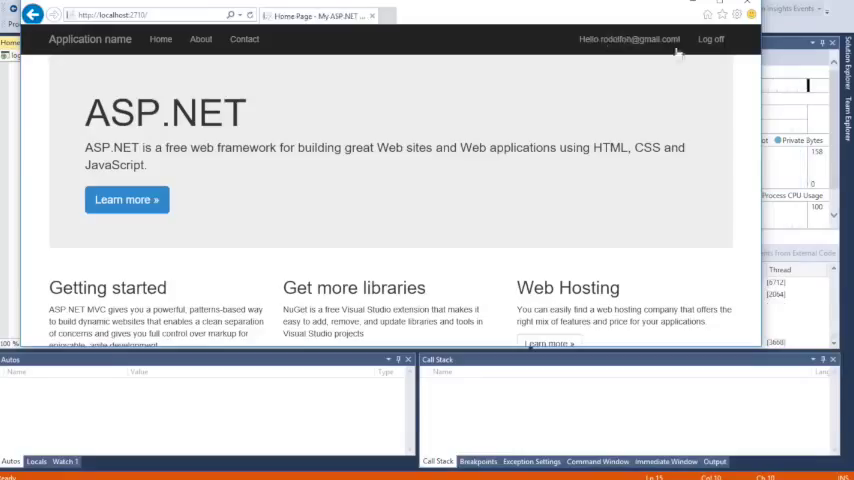
{"action": "left_click", "coordinate": [200, 40]}
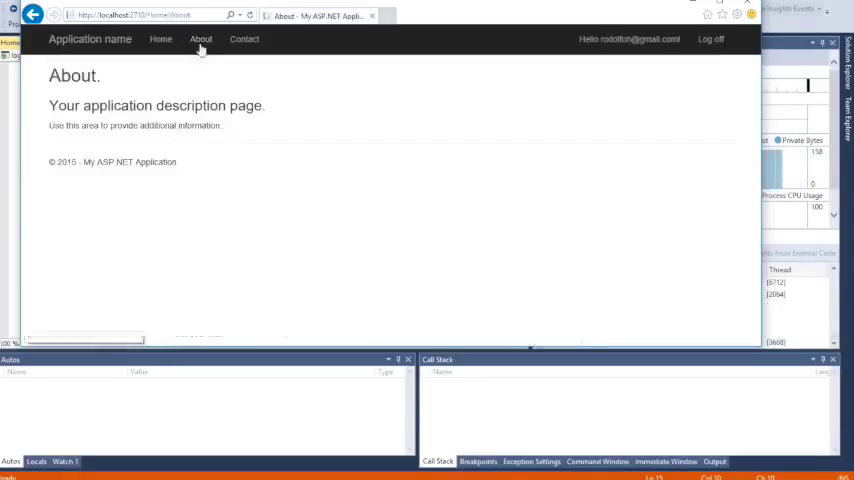
{"action": "left_click", "coordinate": [244, 40]}
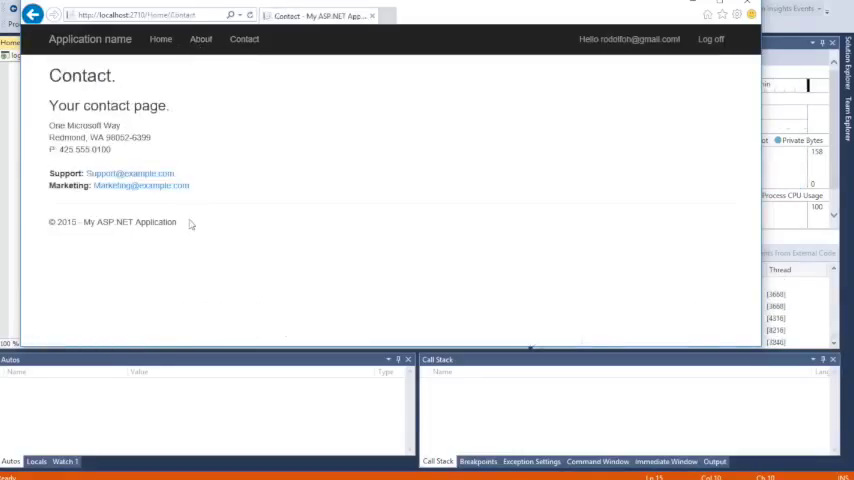
{"action": "left_click", "coordinate": [160, 40]}
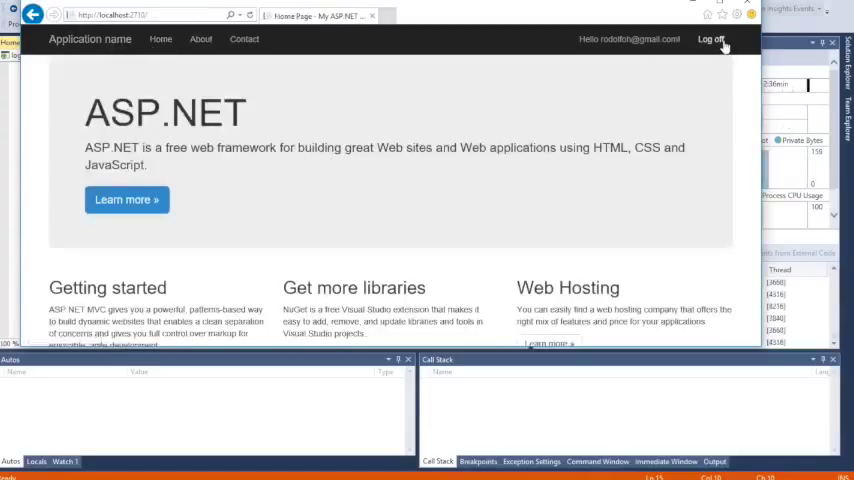
Log off and begin entering 'rod' as the email on the Log in page
{"action": "left_click", "coordinate": [710, 40]}
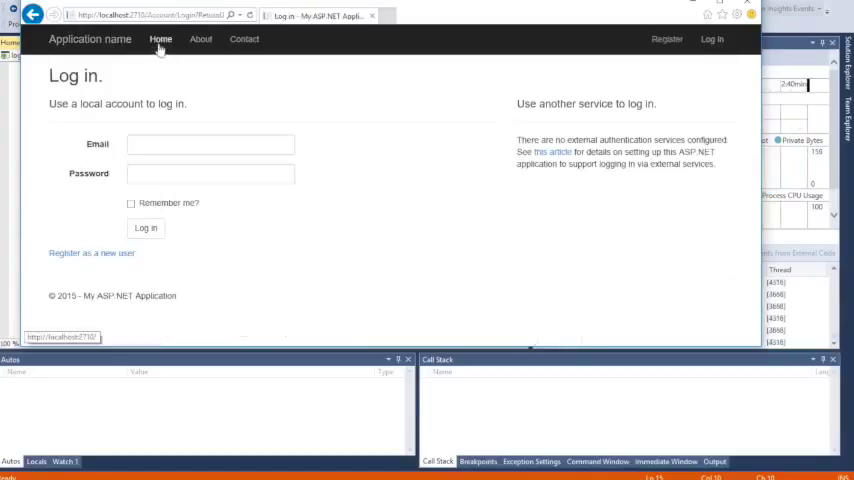
{"action": "mouse_move", "coordinate": [244, 40]}
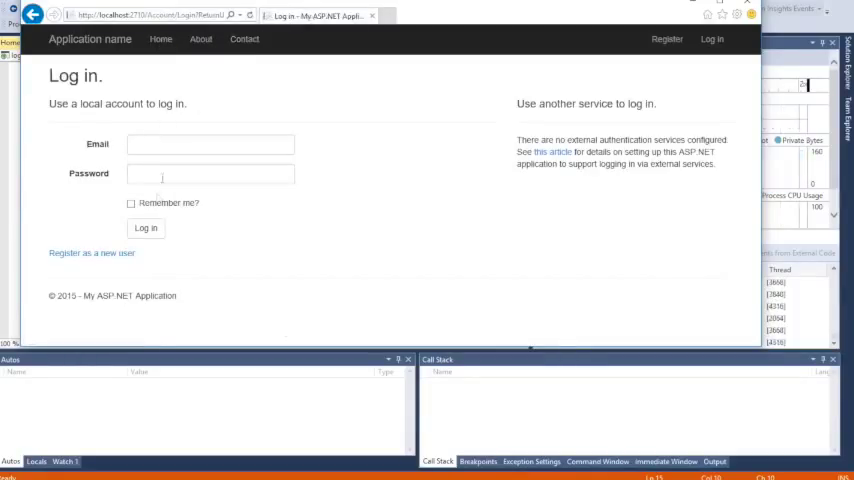
{"action": "left_click", "coordinate": [210, 144]}
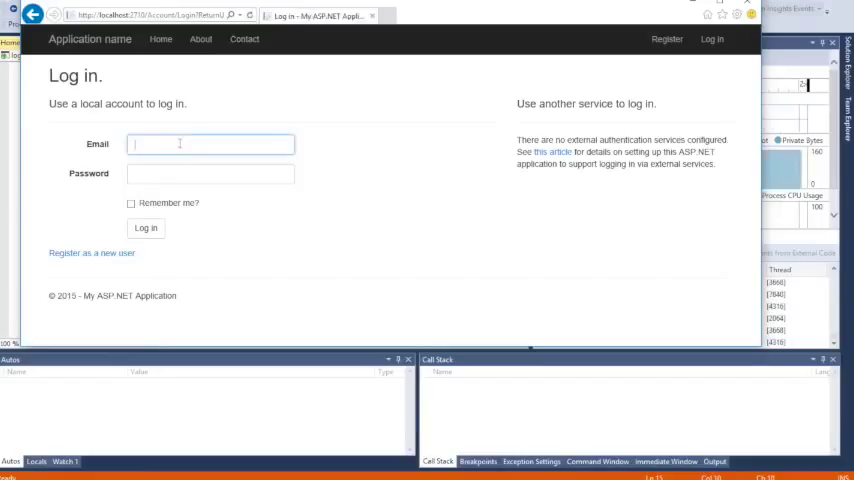
{"action": "type", "text": "rod"}
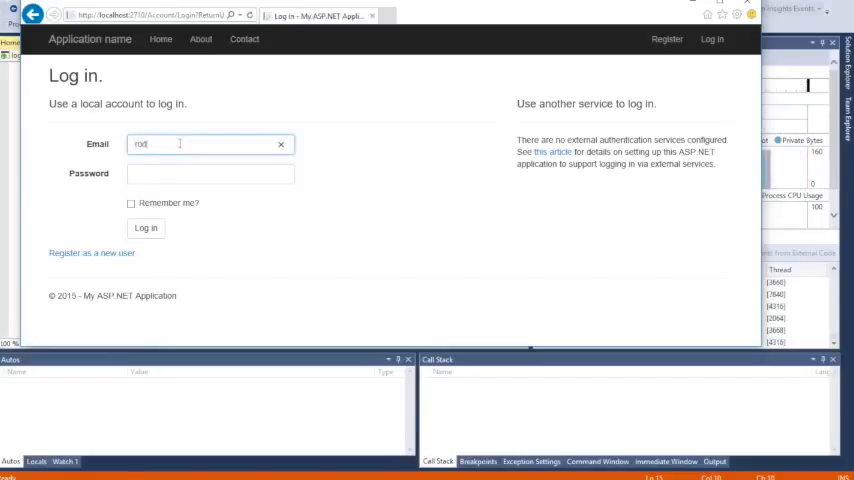